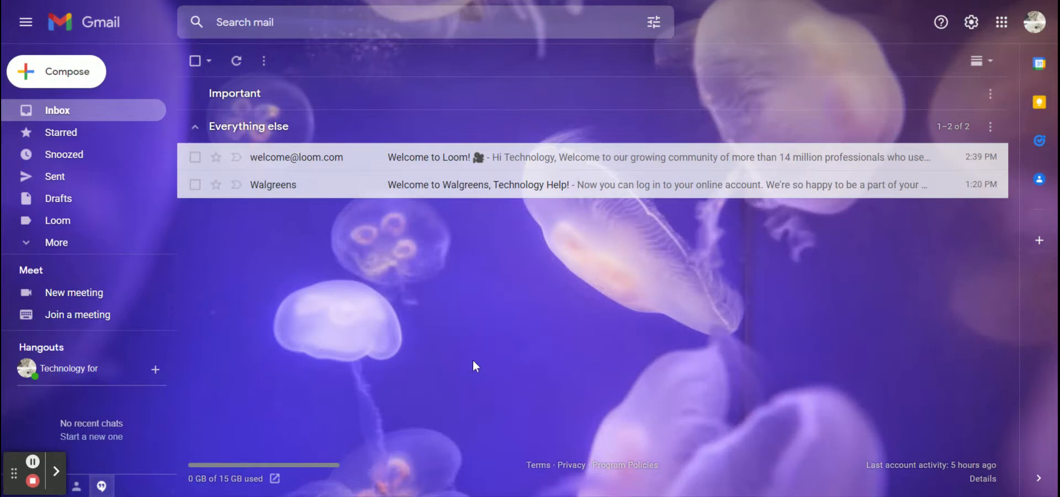
mouse_move(356, 192)
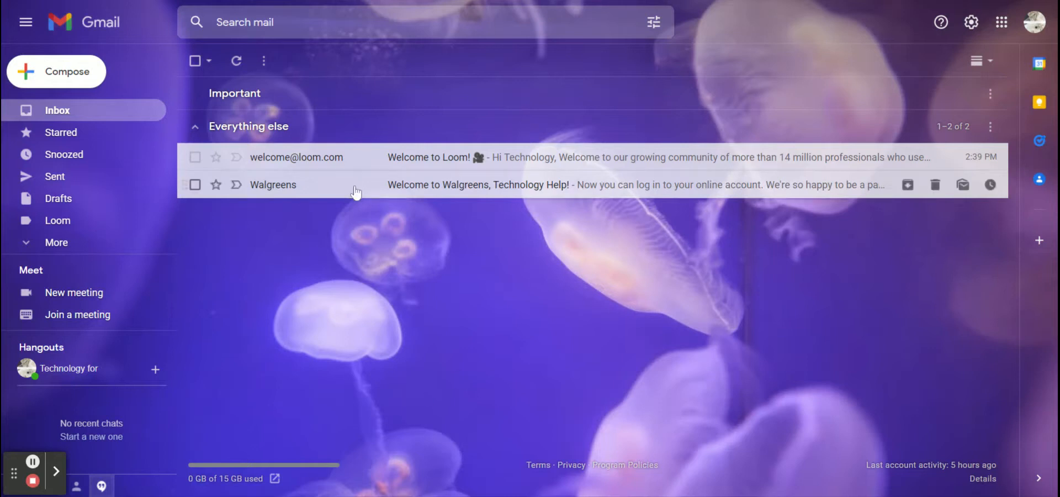
mouse_move(394, 276)
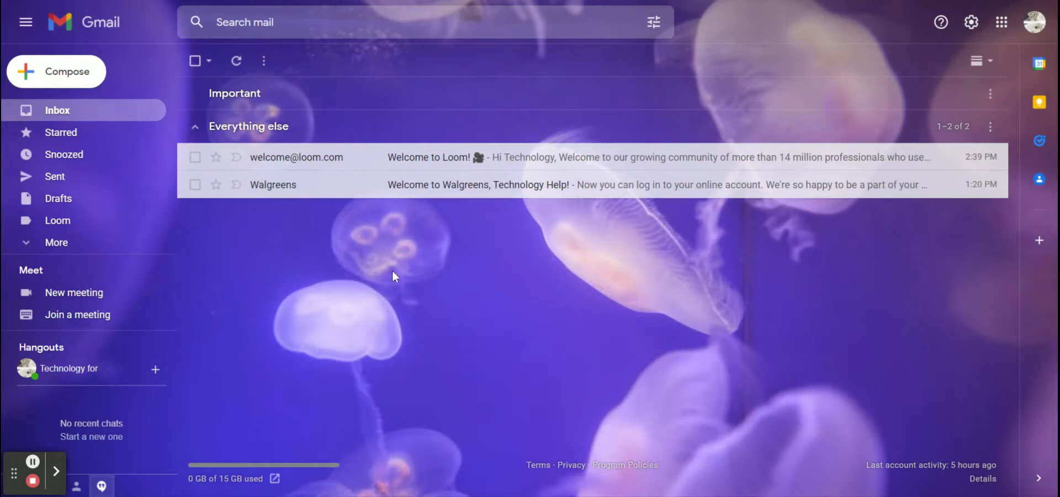
mouse_move(338, 171)
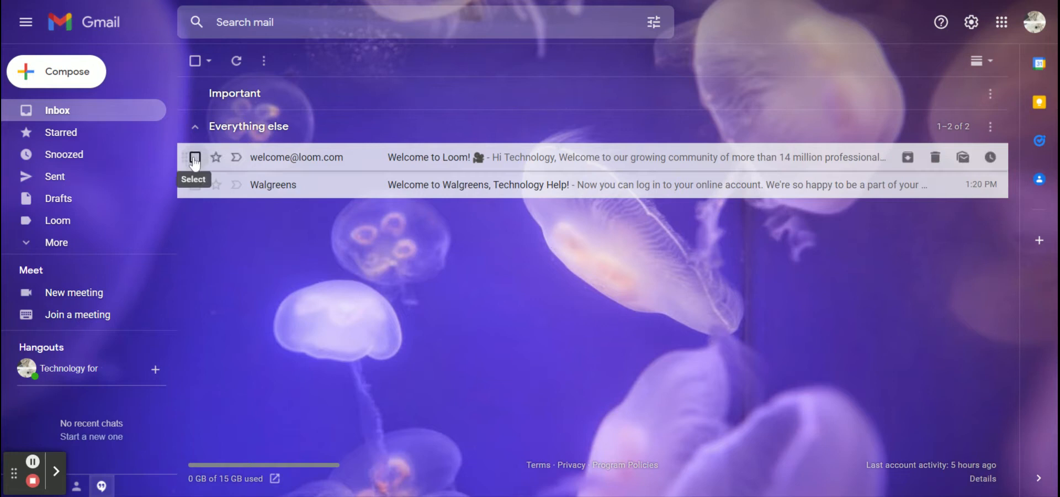
- Select the Loom welcome email and apply the existing Loom label to it
click(195, 157)
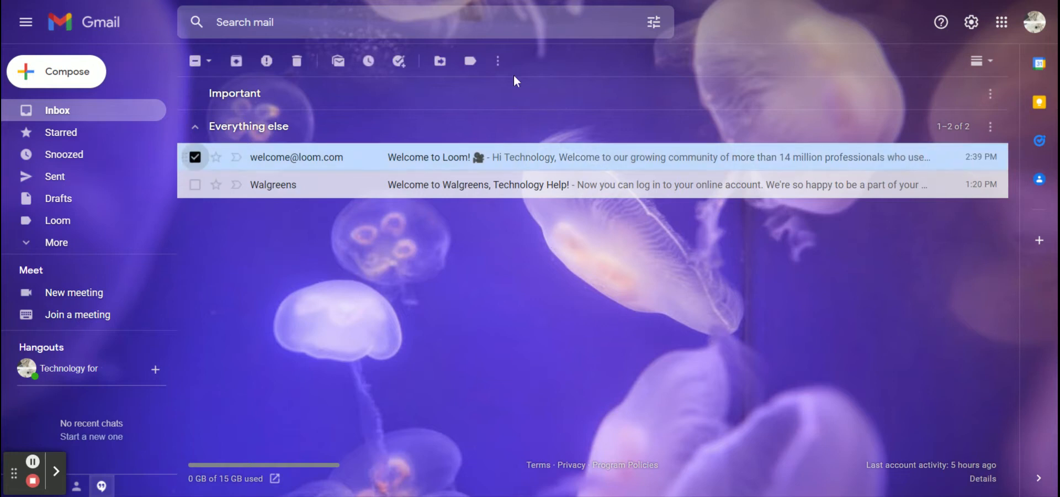
mouse_move(469, 61)
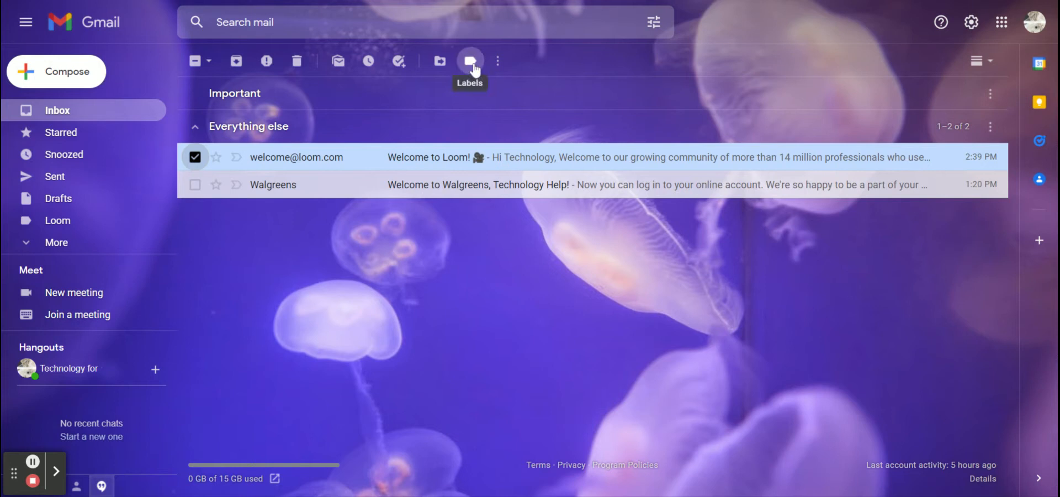
click(470, 60)
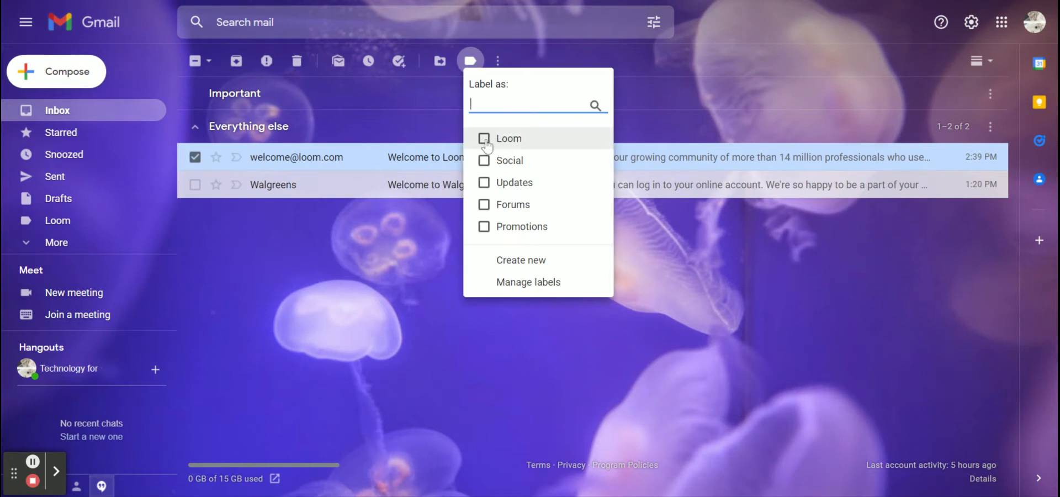
click(483, 138)
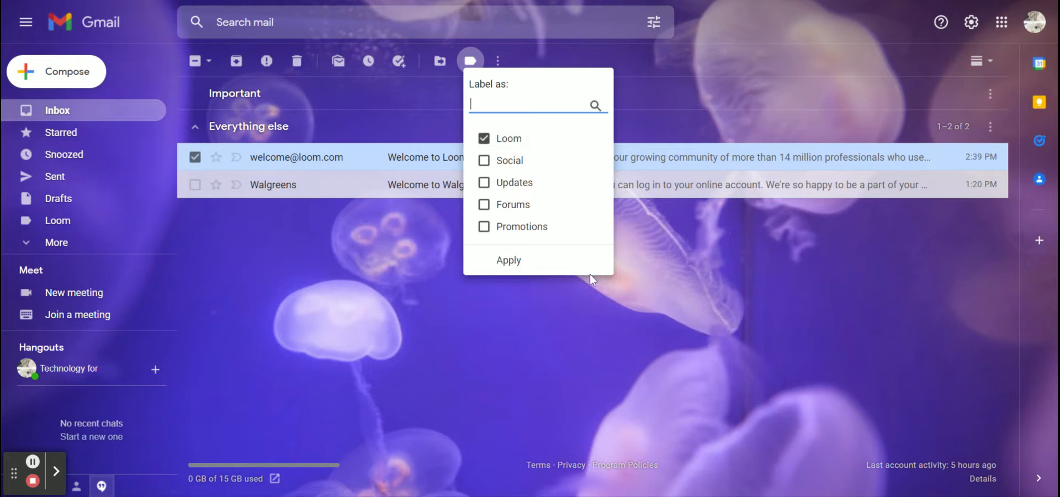
mouse_move(567, 265)
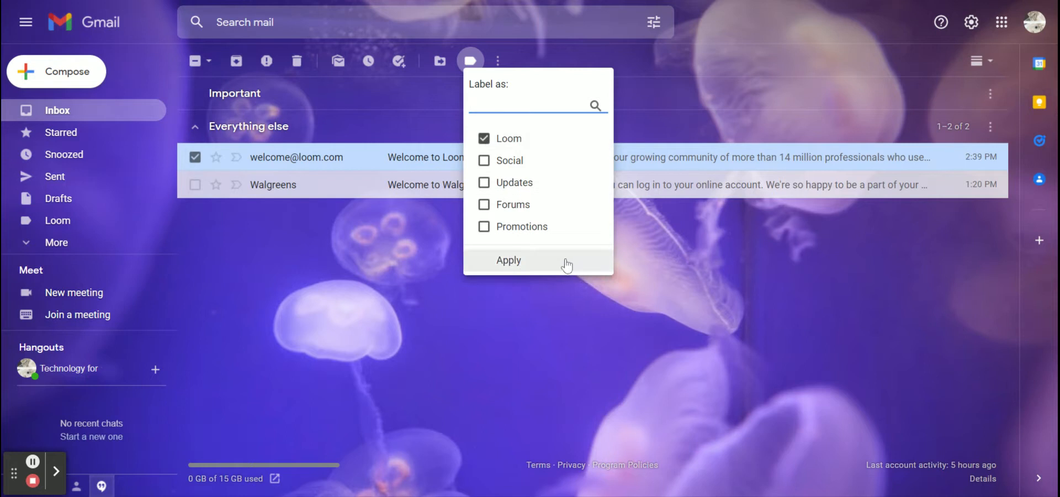
click(508, 260)
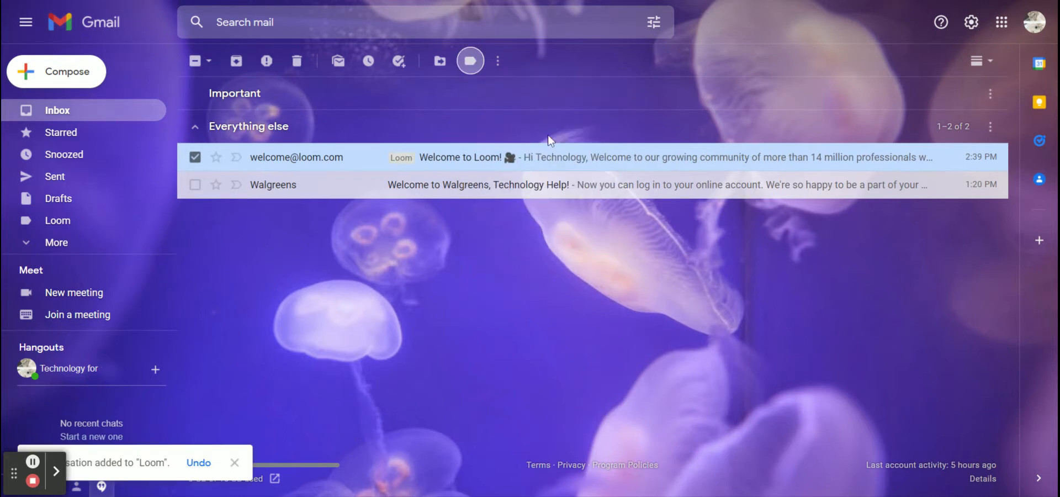
mouse_move(399, 165)
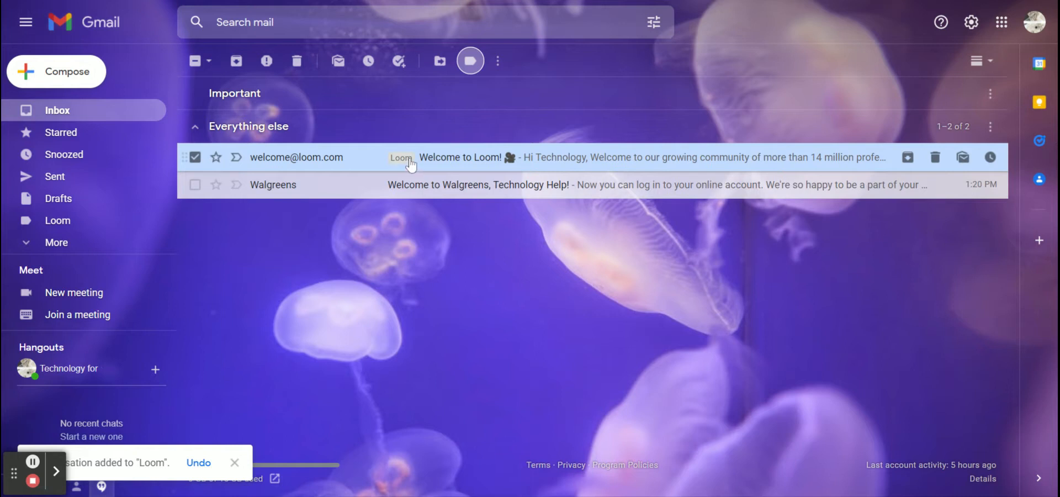
mouse_move(407, 162)
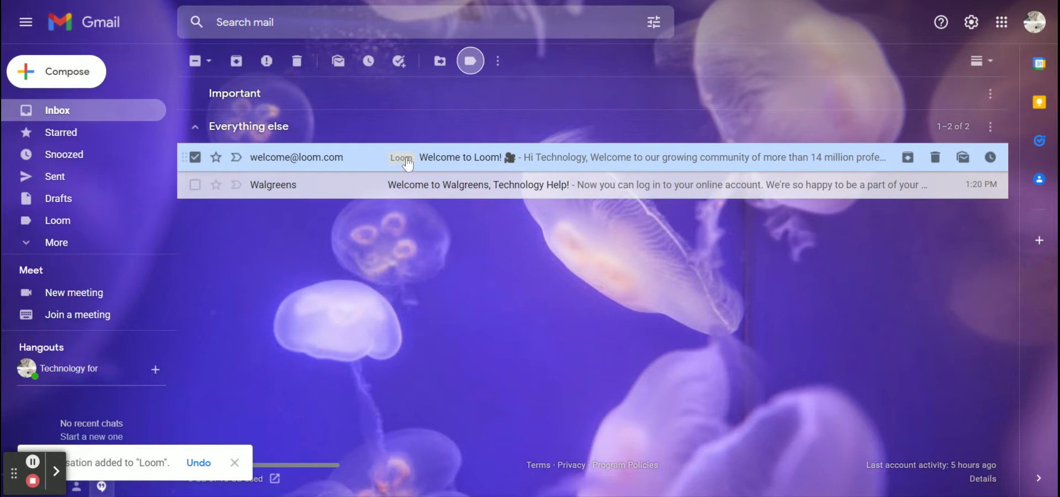
mouse_move(194, 157)
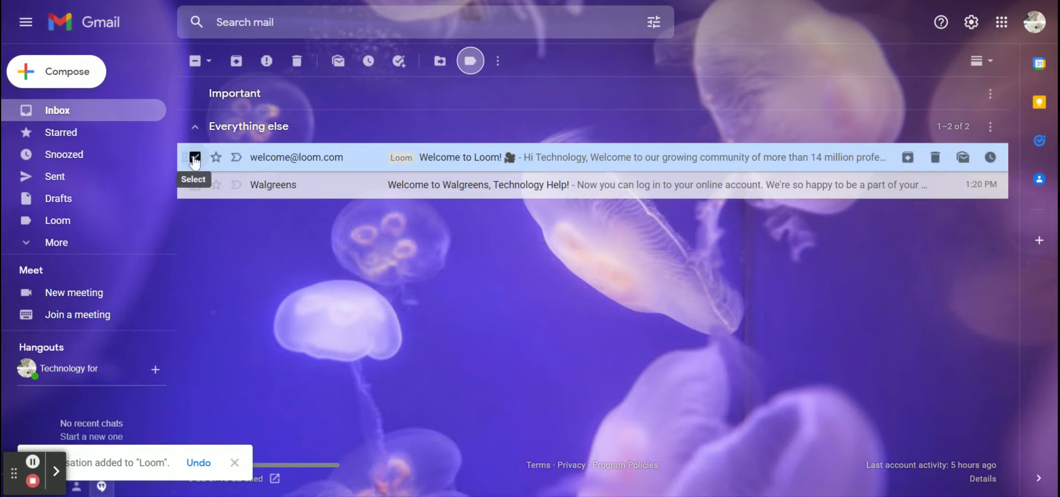
- Select the Walgreens welcome email instead and enter 'Walgreens' as a new label name
click(196, 157)
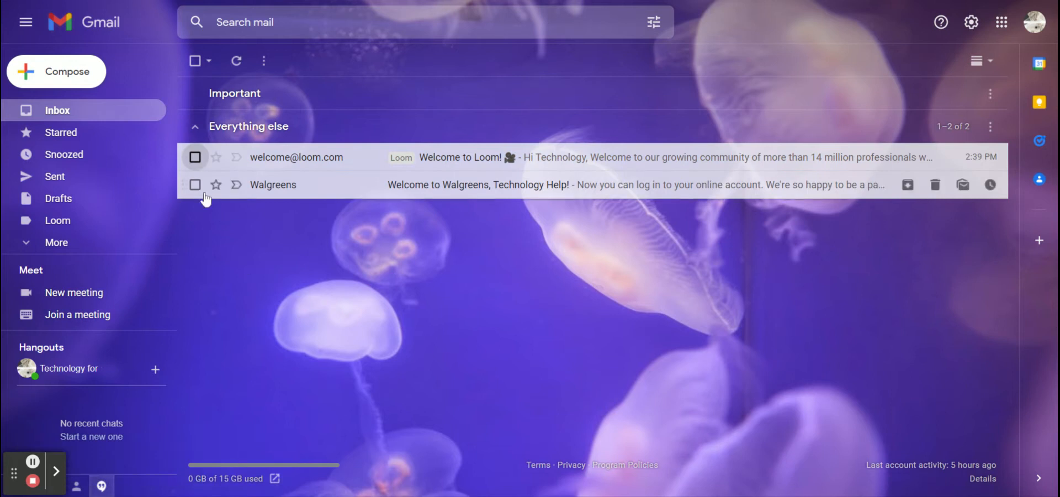
click(195, 185)
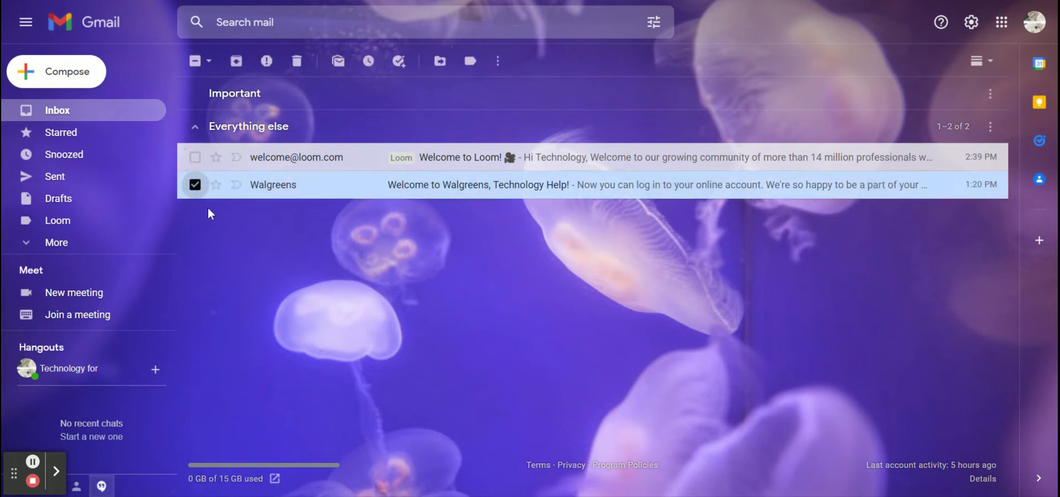
mouse_move(394, 309)
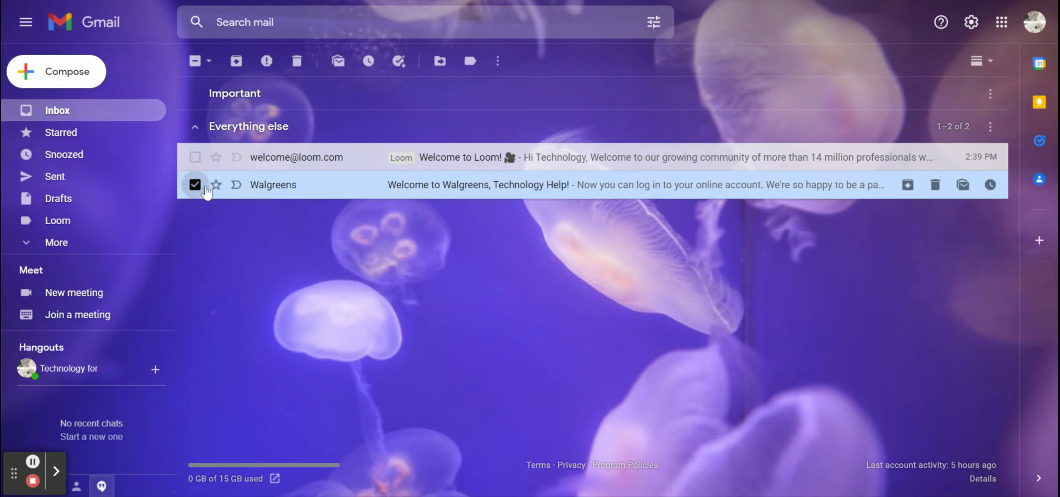
mouse_move(470, 61)
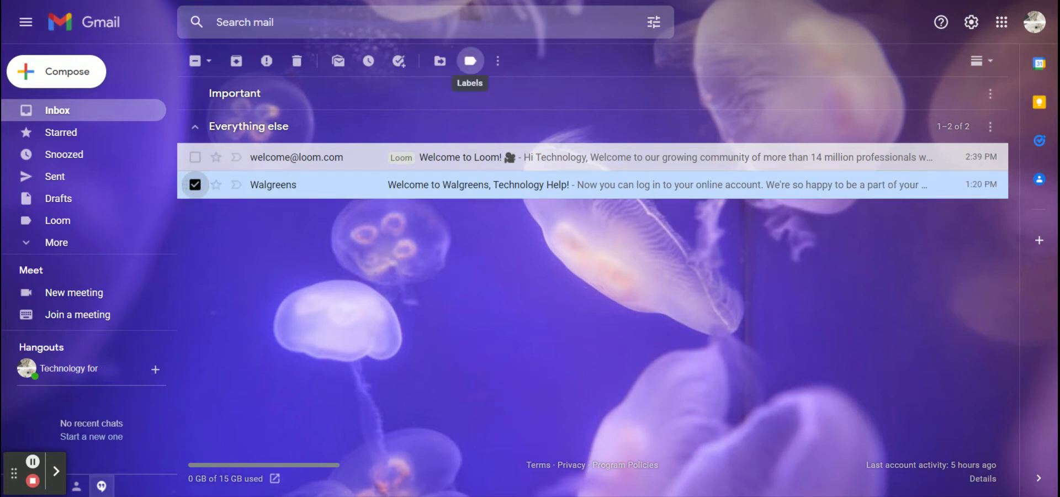
click(470, 61)
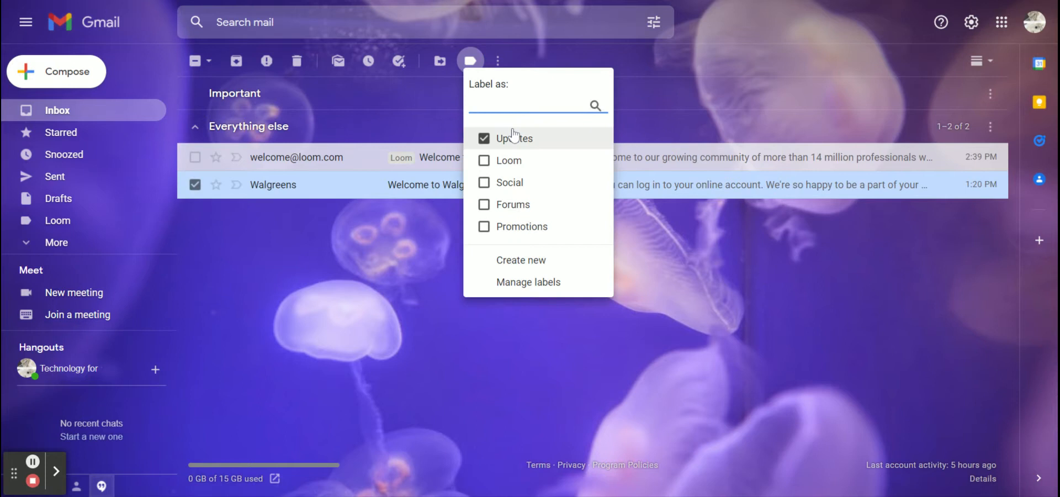
text(Walgre)
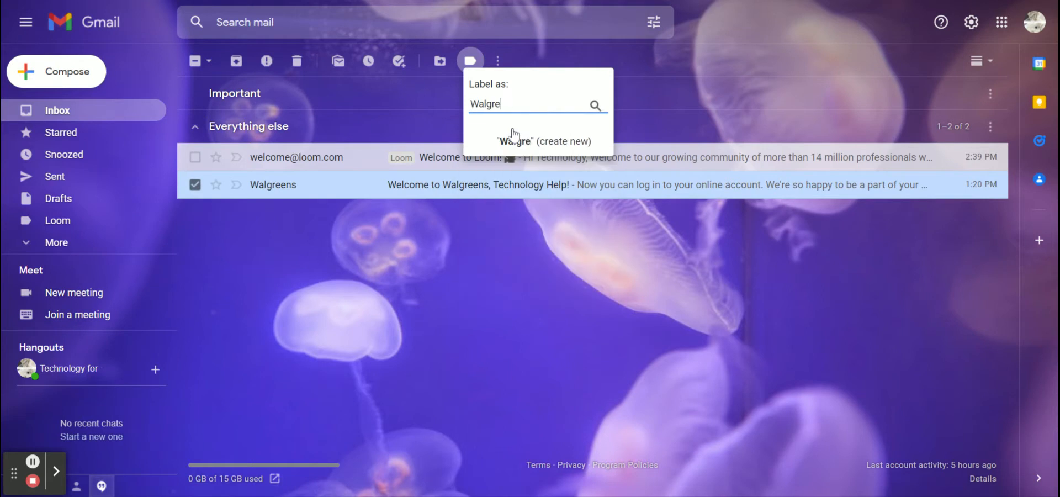
text(ens)
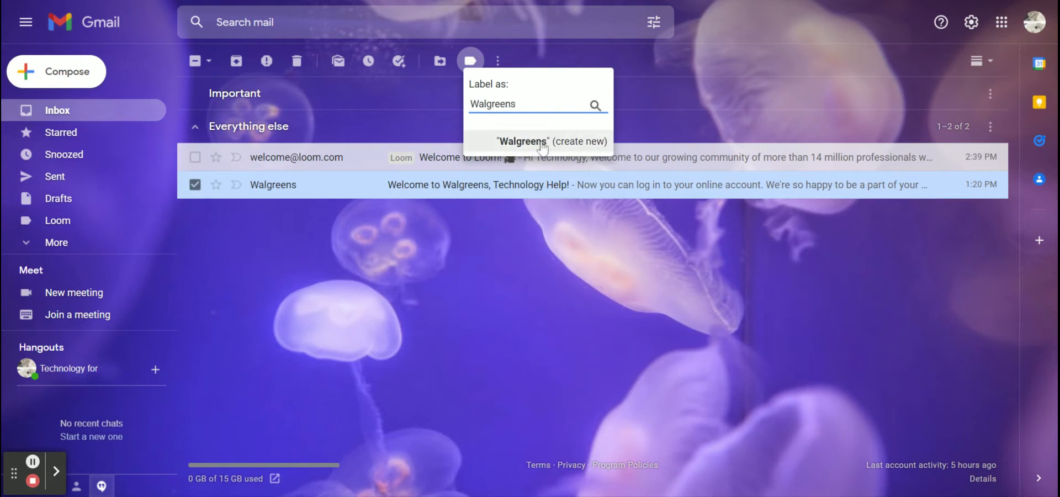
- Create the new Walgreens label and apply it to the selected Walgreens email
click(552, 141)
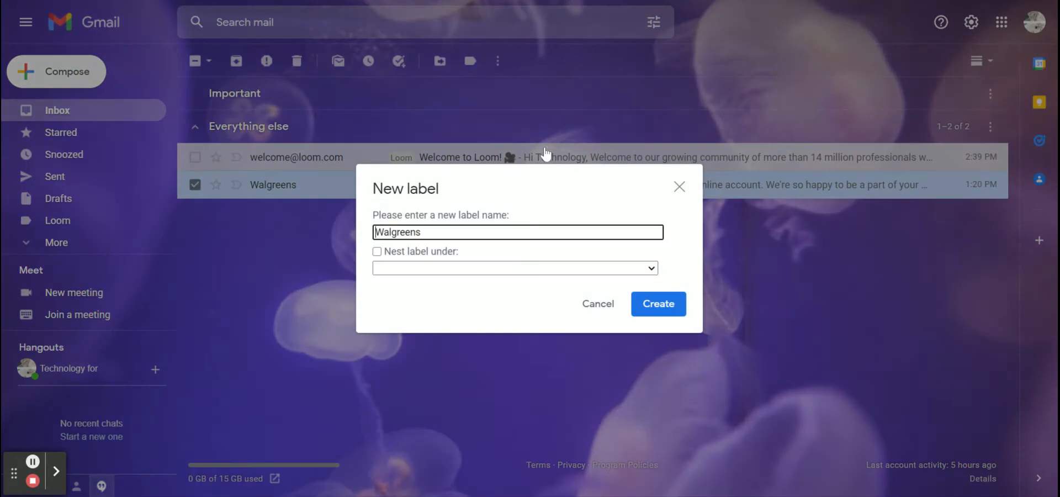
mouse_move(363, 270)
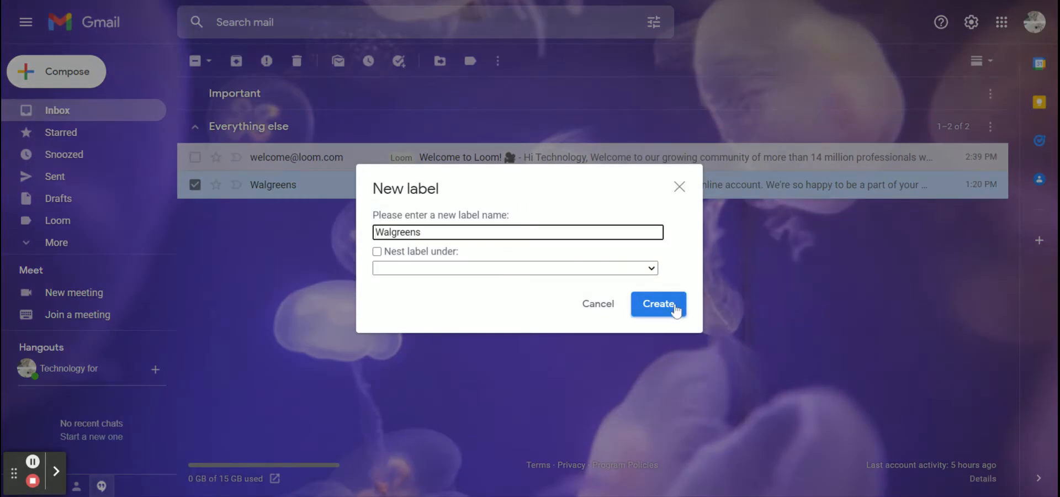
click(657, 304)
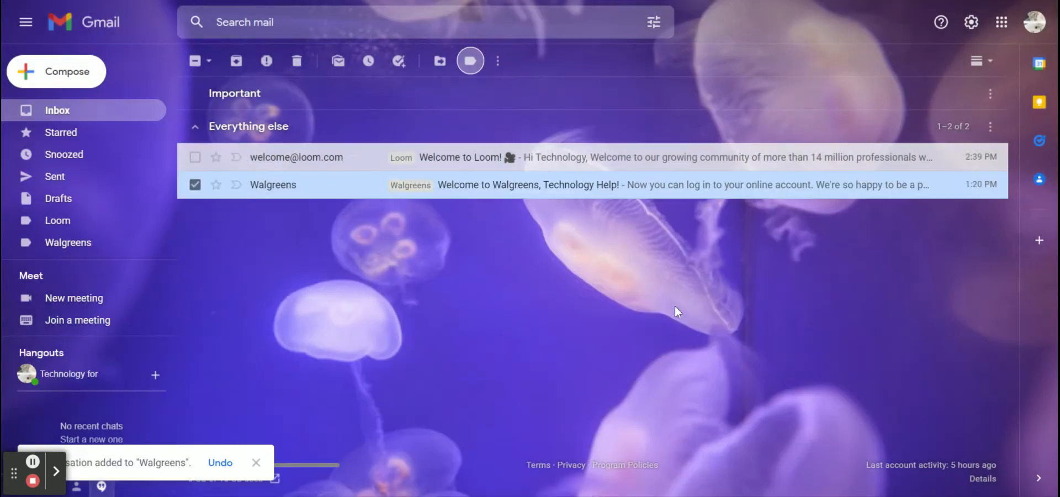
mouse_move(529, 341)
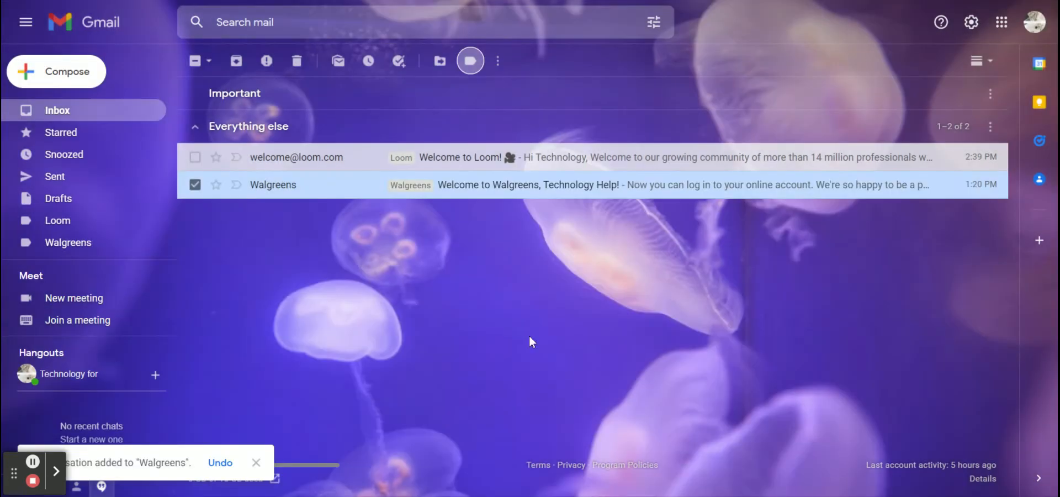
mouse_move(419, 192)
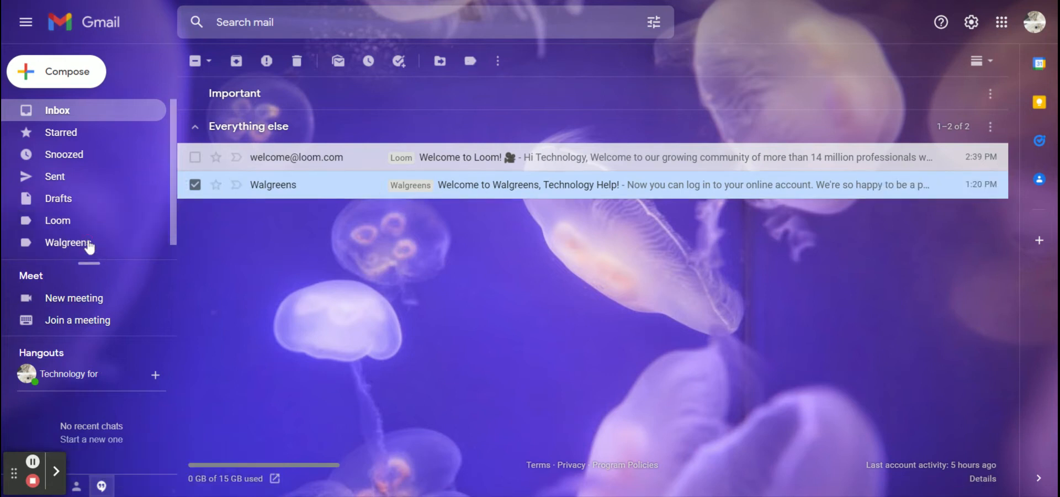
click(68, 241)
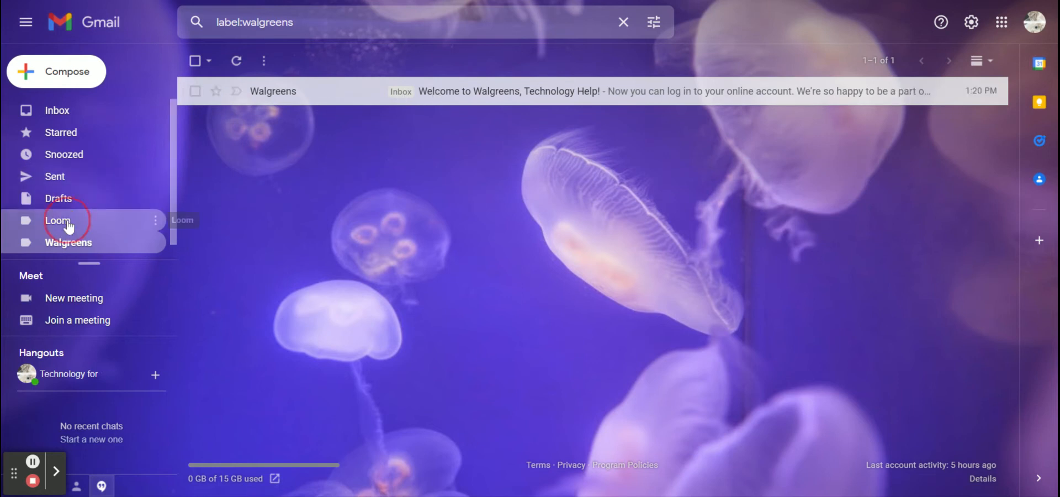
click(58, 220)
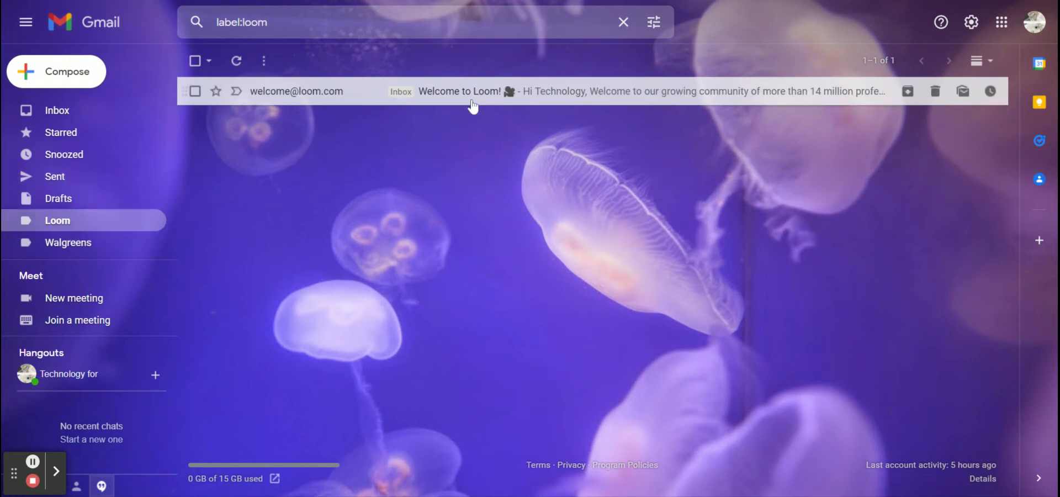
mouse_move(58, 198)
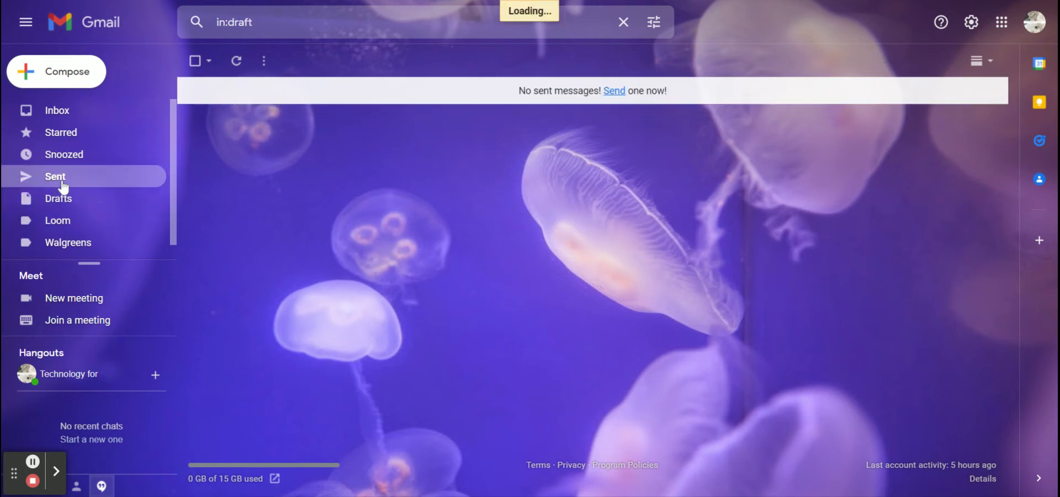
click(64, 154)
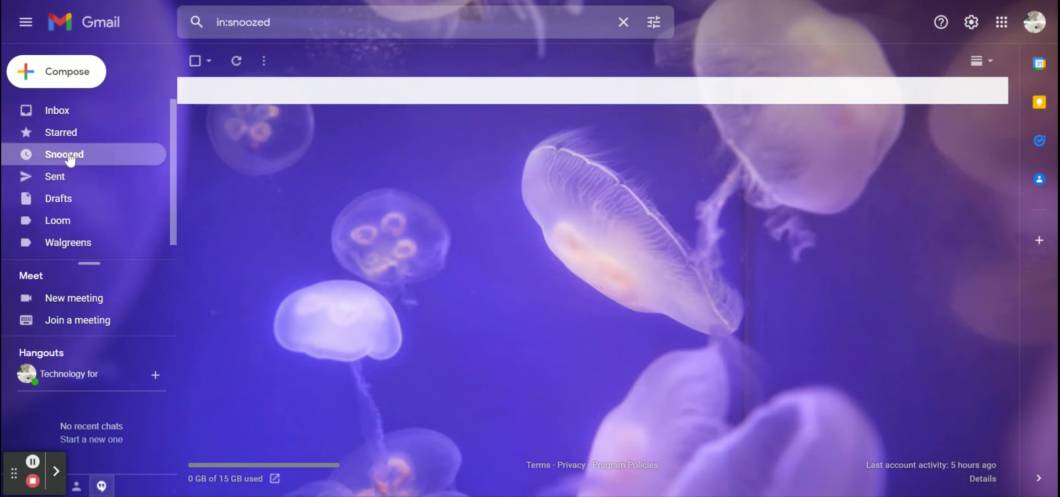
mouse_move(60, 132)
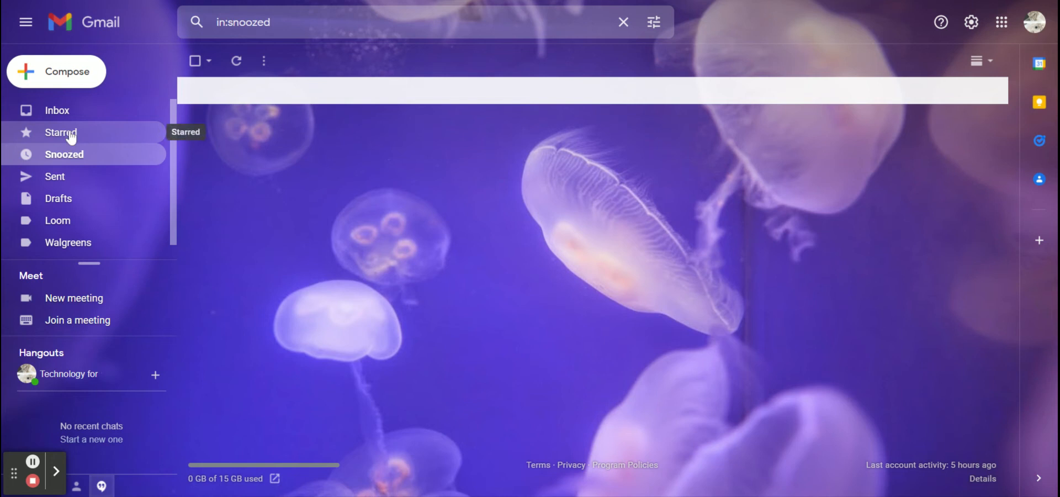
mouse_move(57, 111)
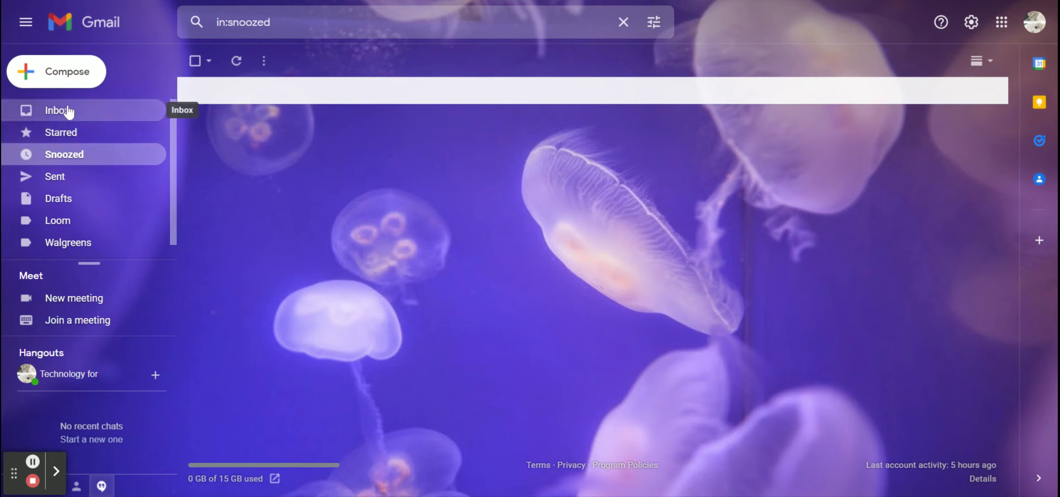
click(57, 111)
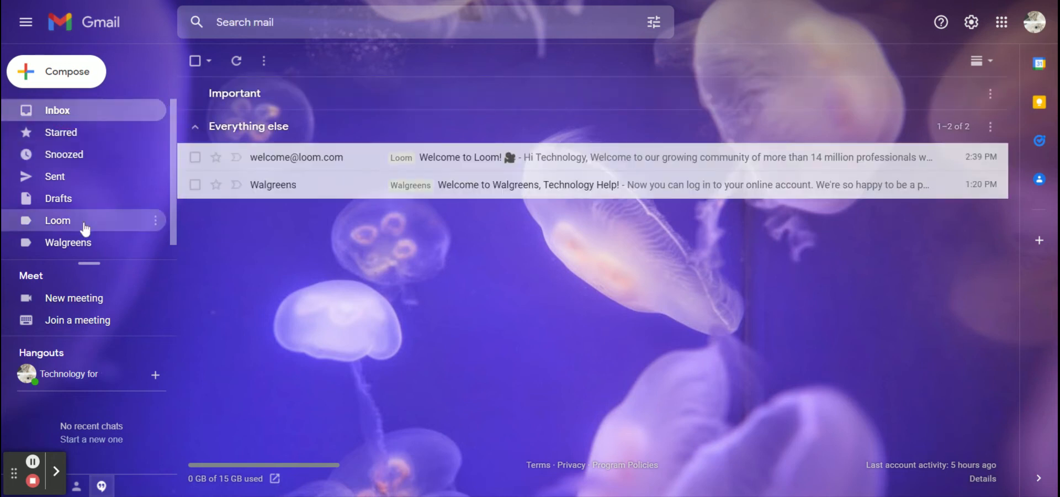
click(56, 247)
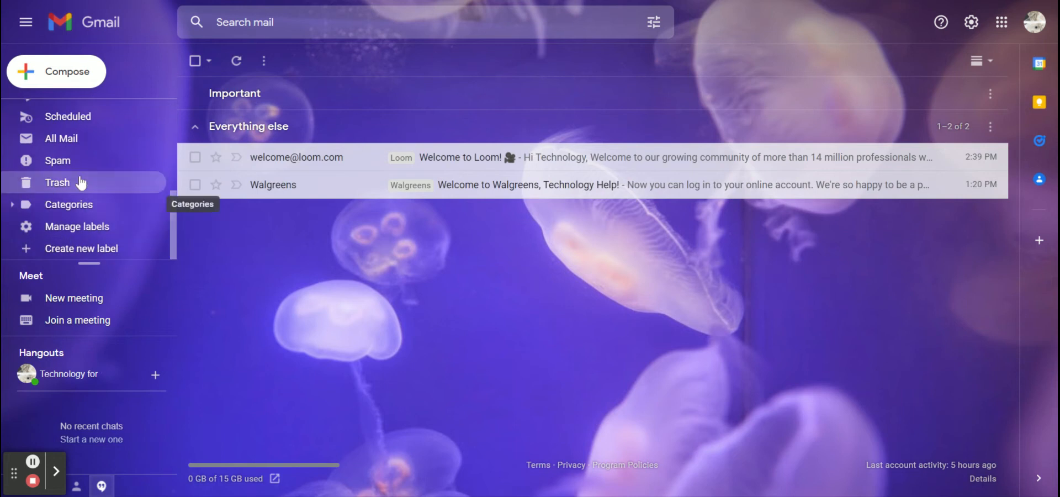
mouse_move(87, 121)
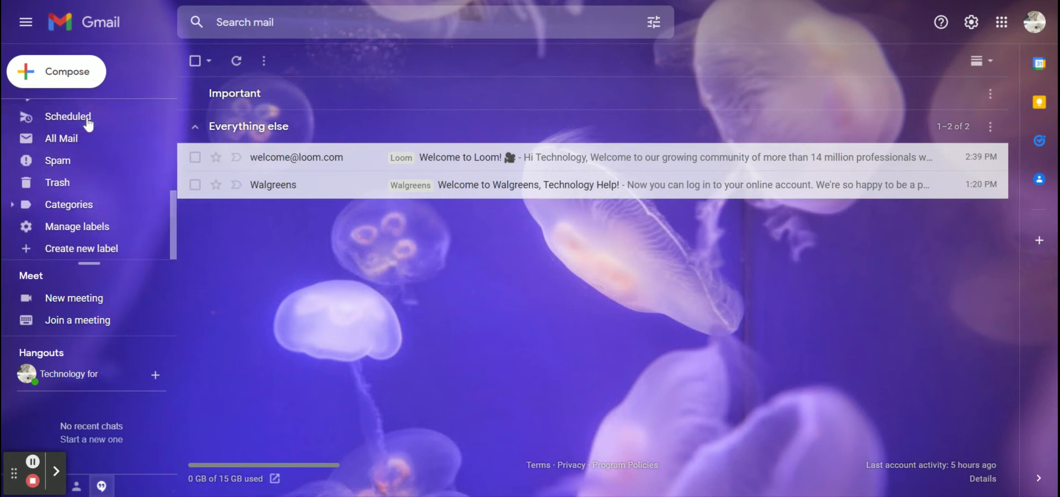
click(61, 138)
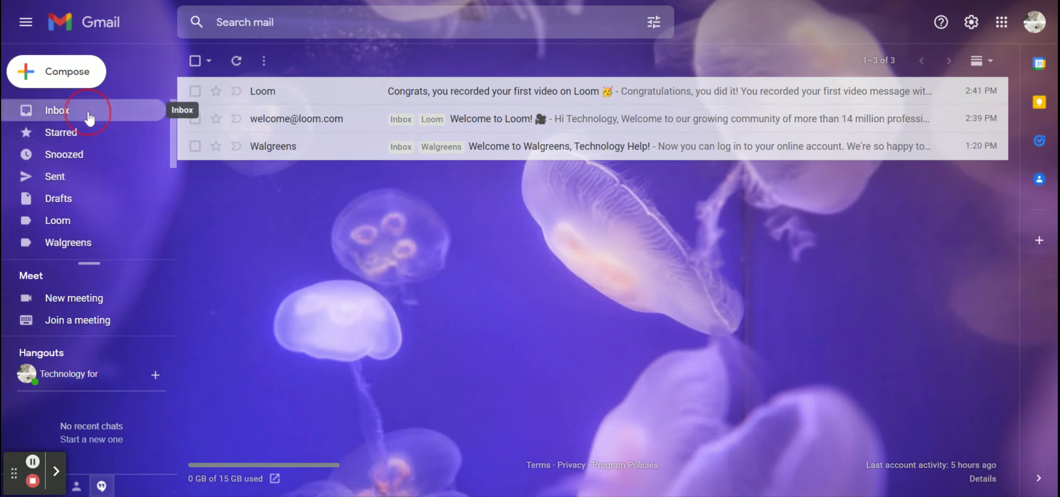
click(57, 110)
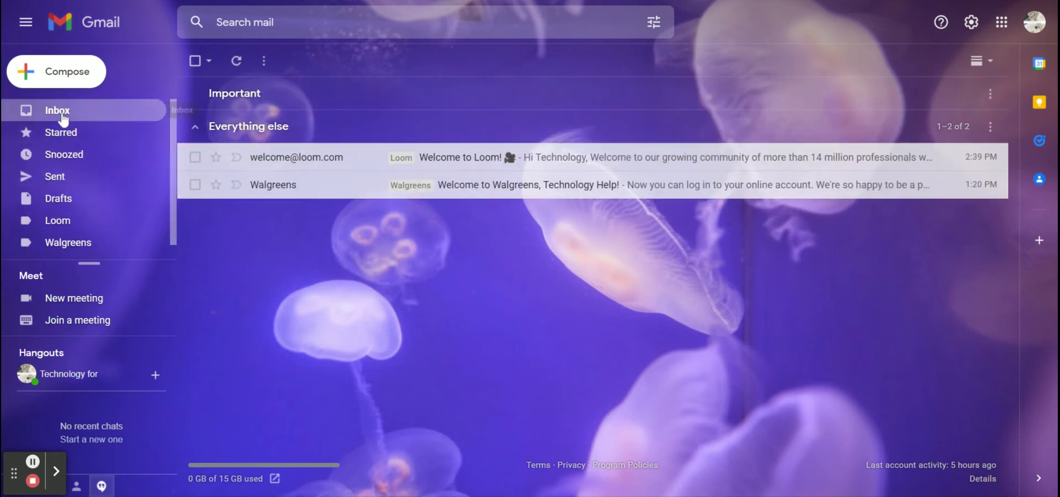
mouse_move(429, 319)
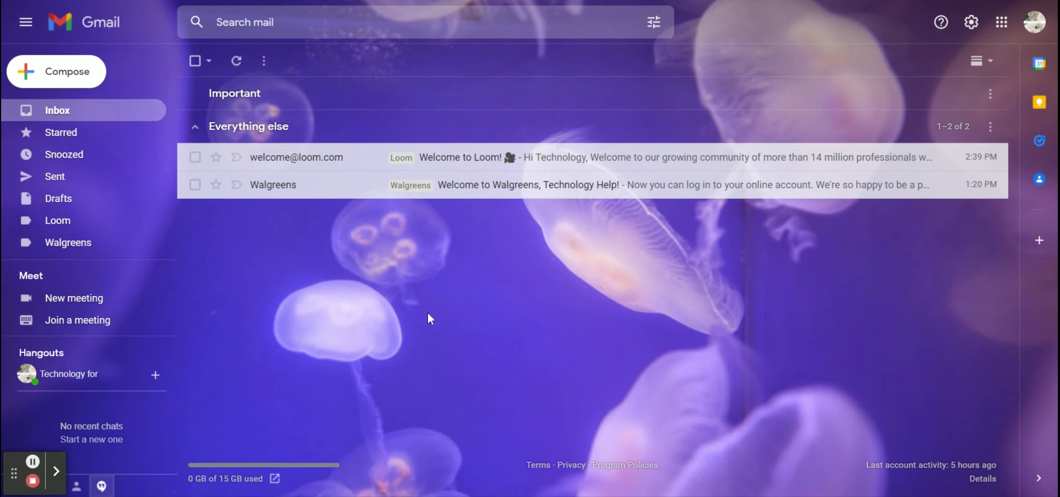
mouse_move(451, 181)
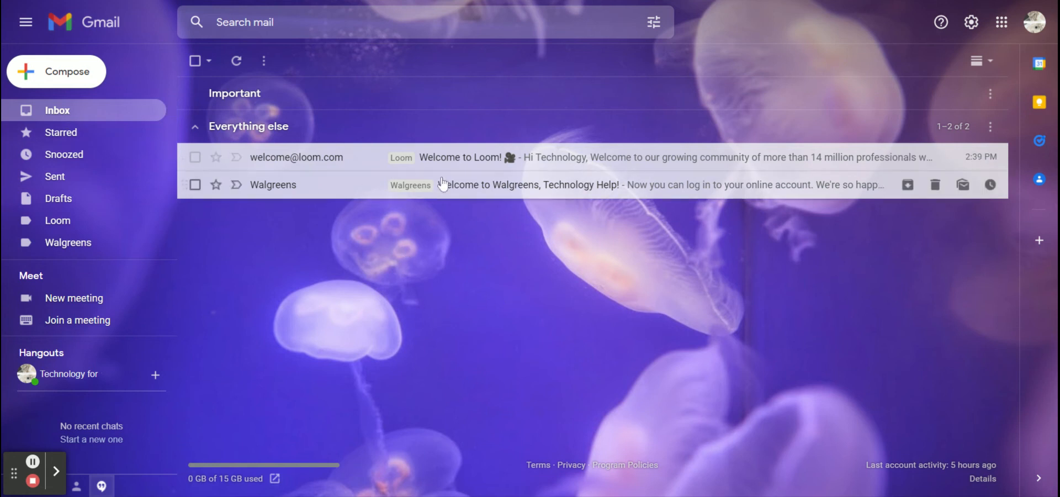
mouse_move(370, 214)
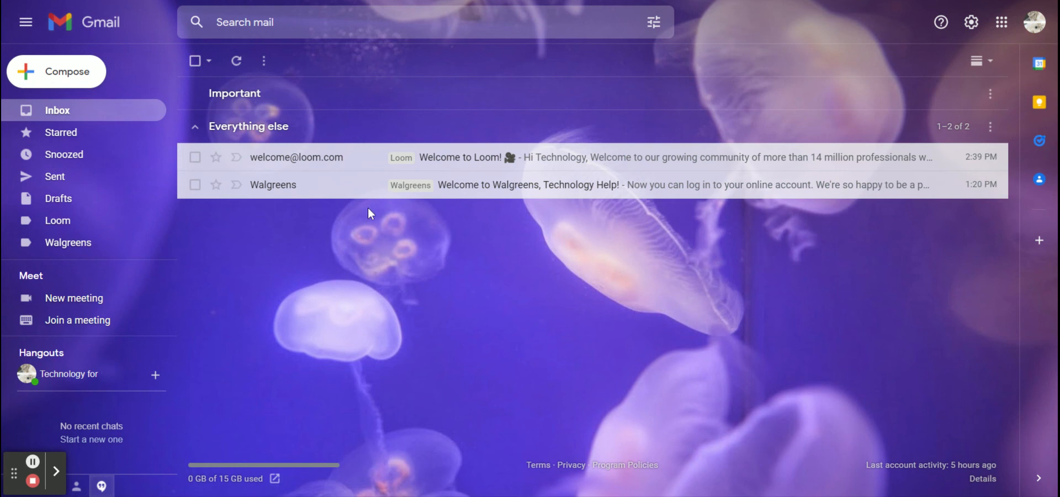
mouse_move(244, 379)
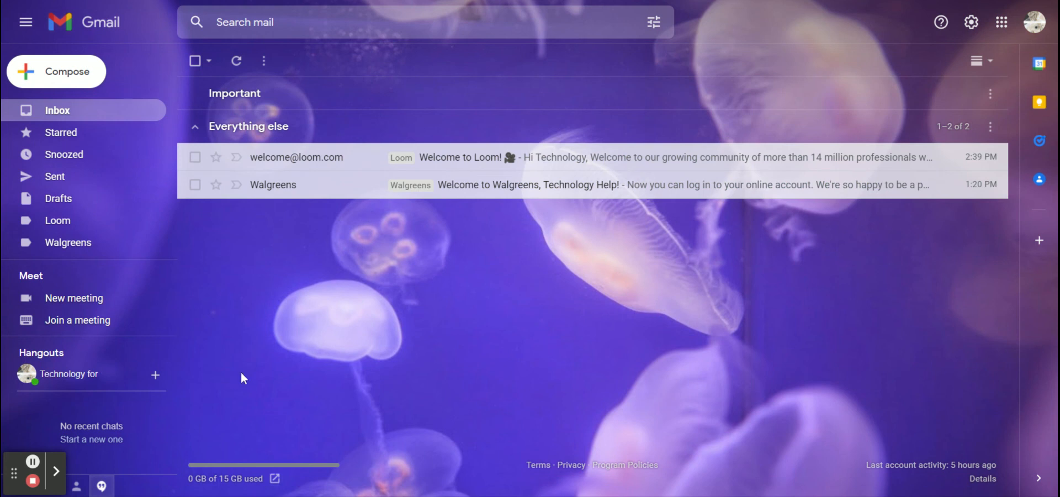